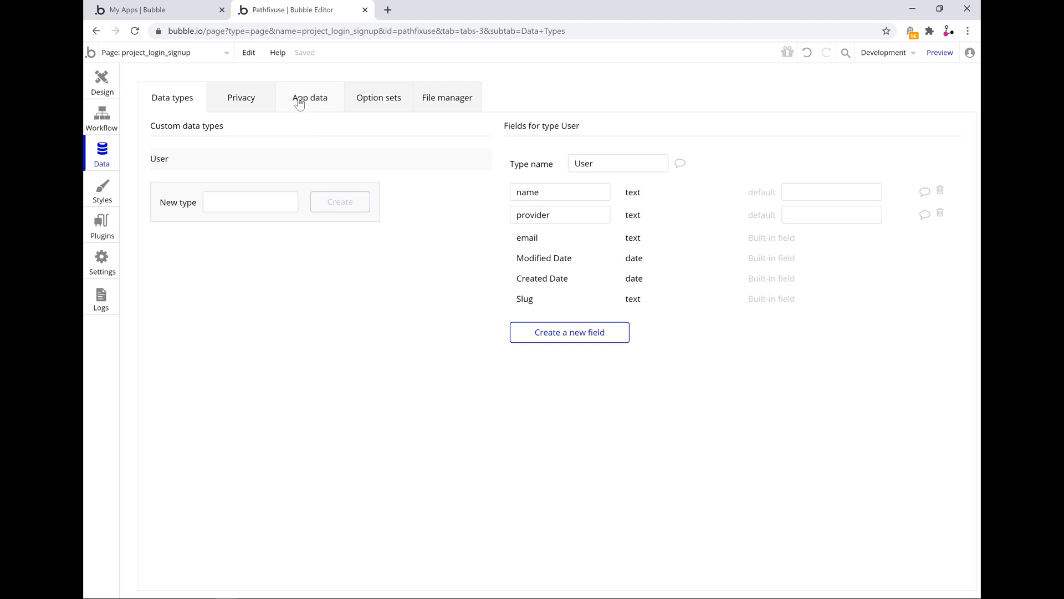
# Review the User type's stored records and fields, then begin logging in to the demo app.
pyautogui.click(309, 98)
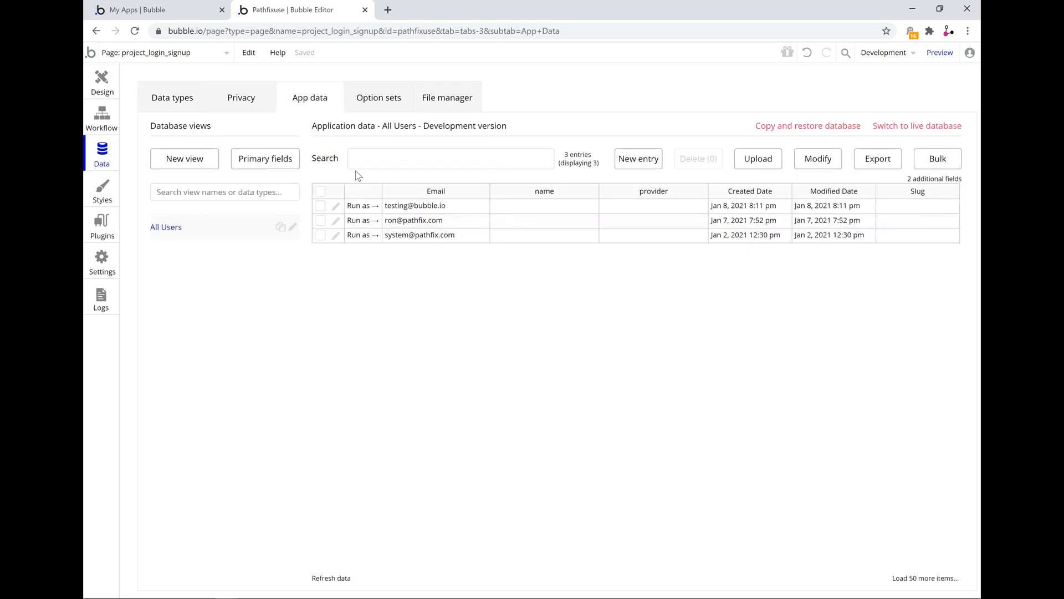
pyautogui.moveTo(422, 239)
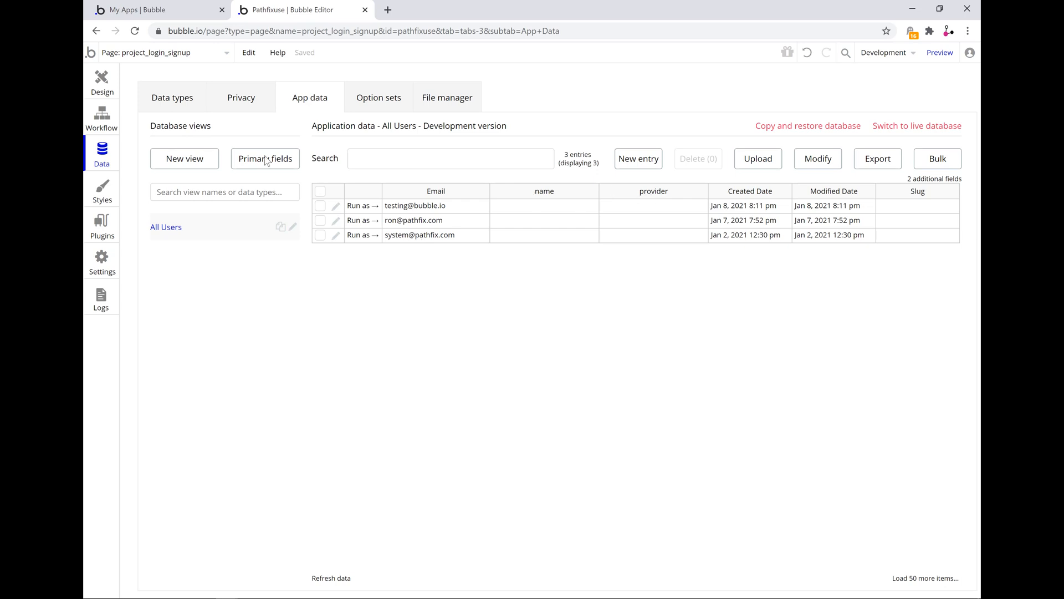
pyautogui.click(173, 98)
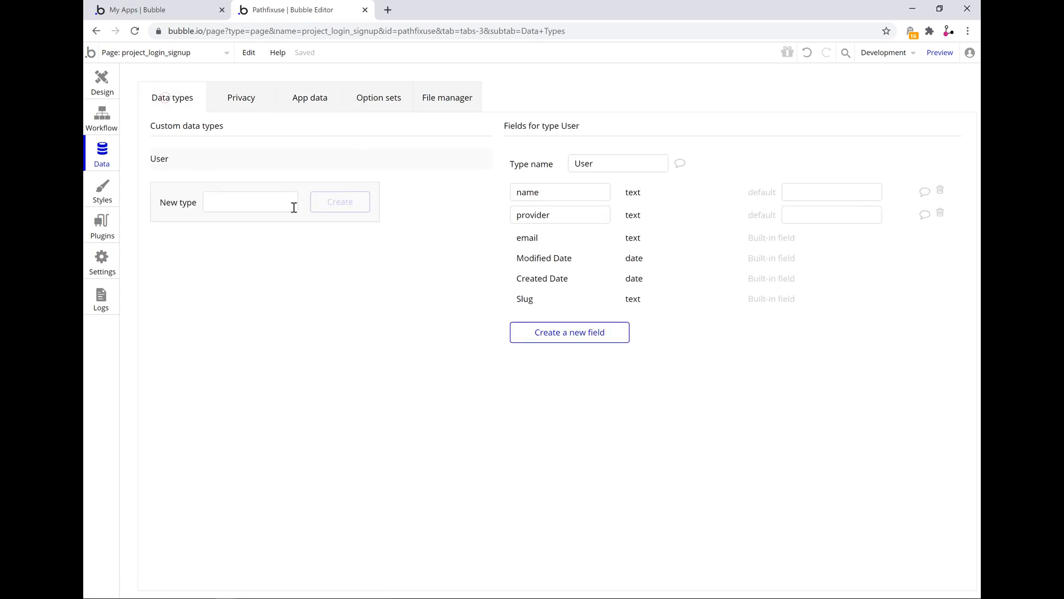
pyautogui.moveTo(481, 198)
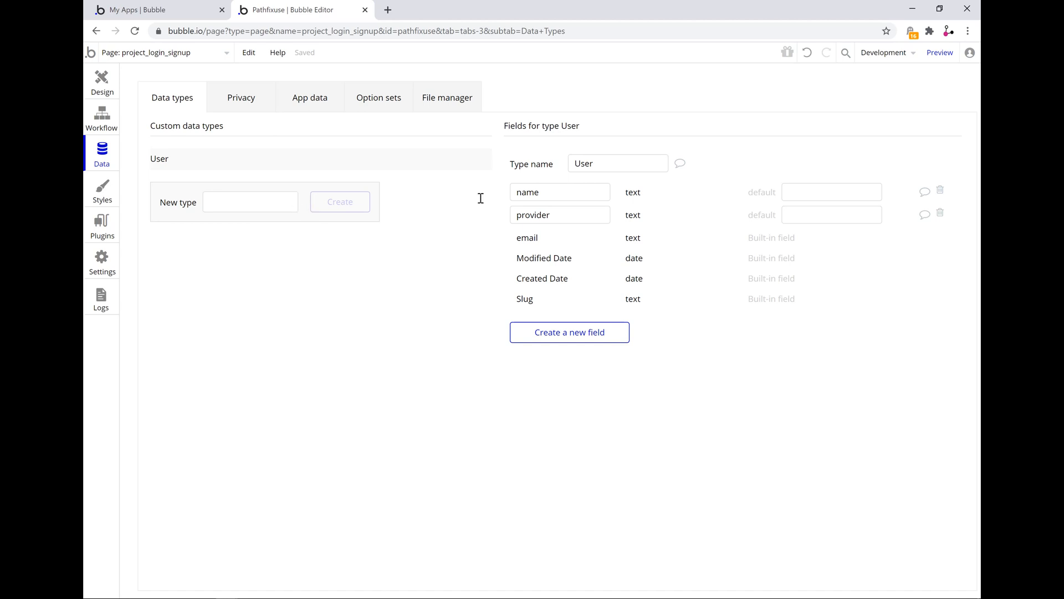
pyautogui.moveTo(565, 214)
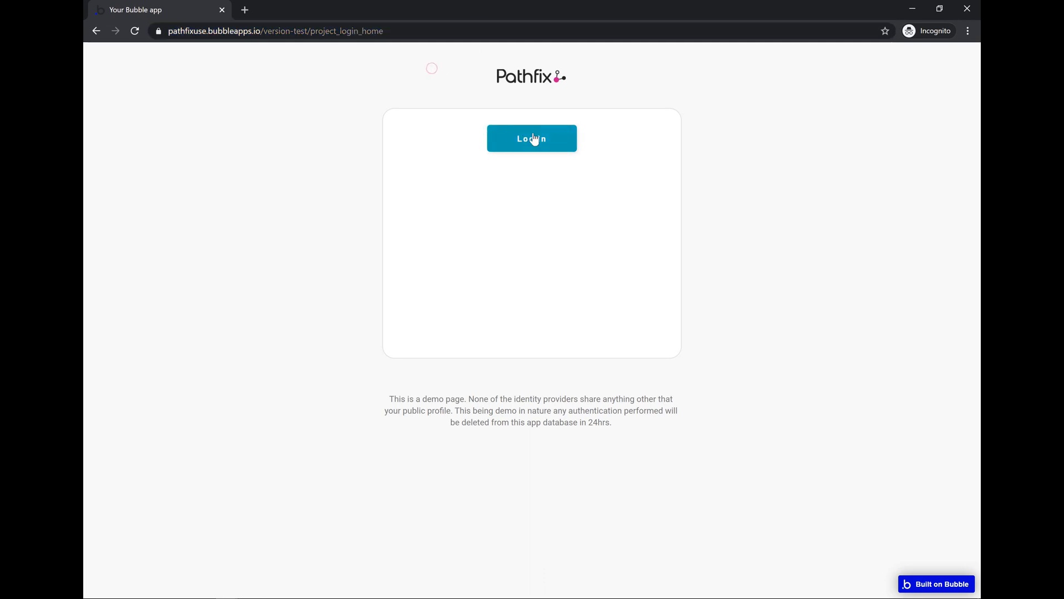
pyautogui.click(532, 138)
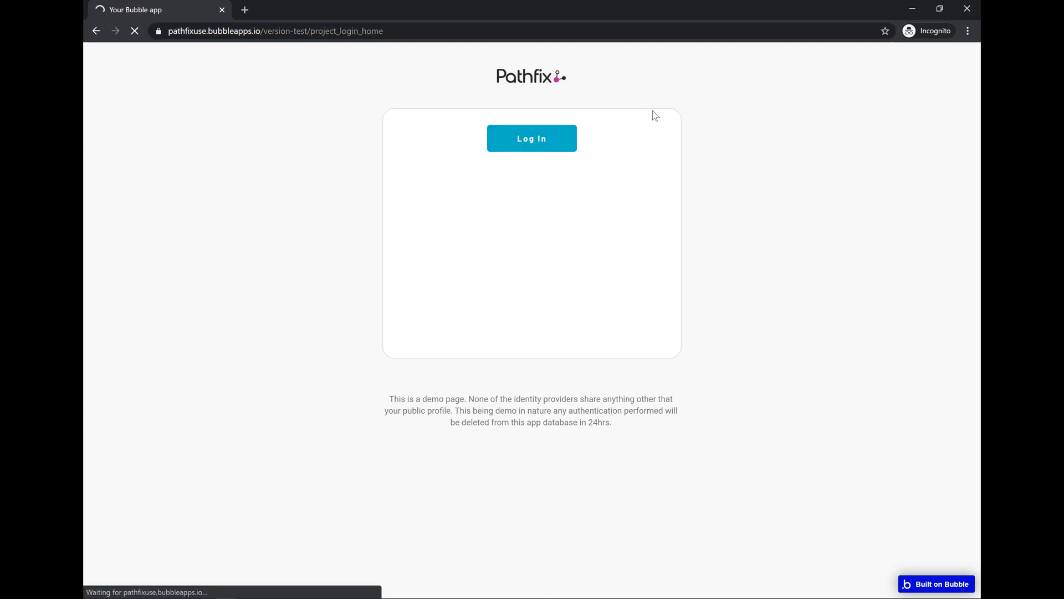
pyautogui.click(531, 138)
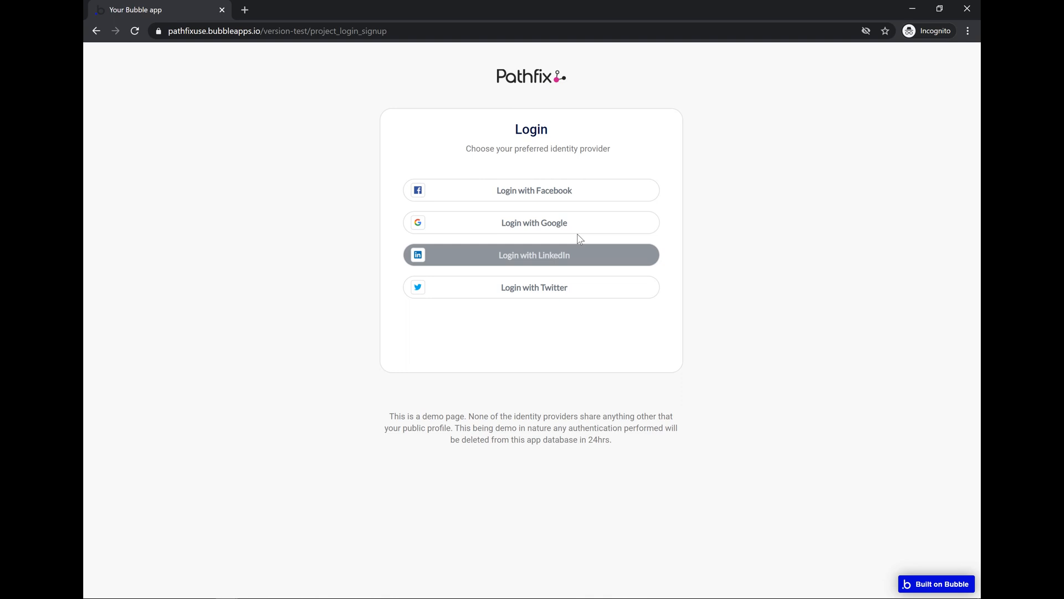
# Sign in with Google using the first listed account, reaching the Welcome Back page.
pyautogui.click(534, 223)
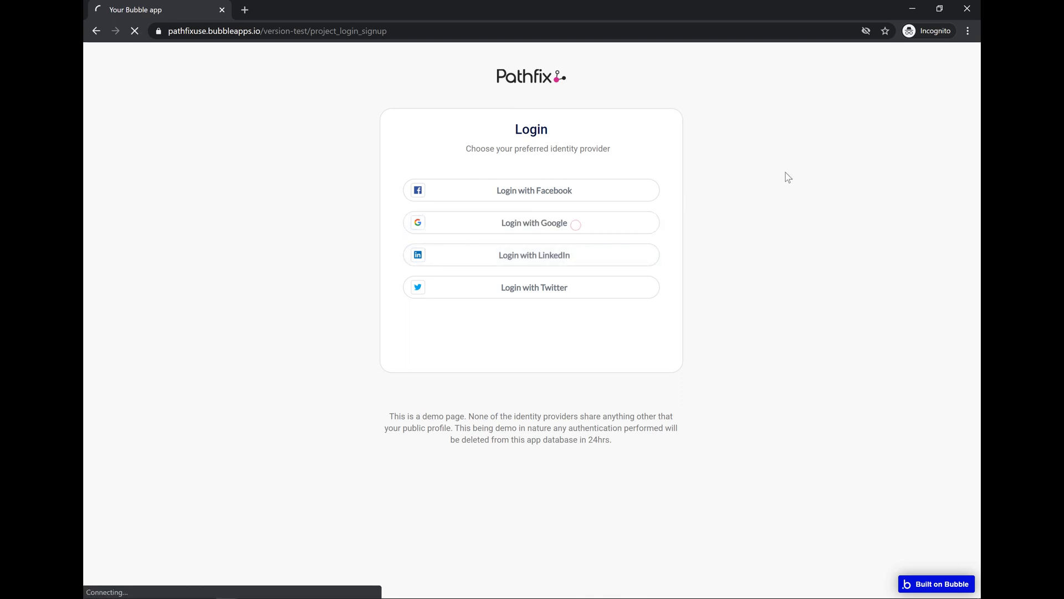
pyautogui.click(531, 223)
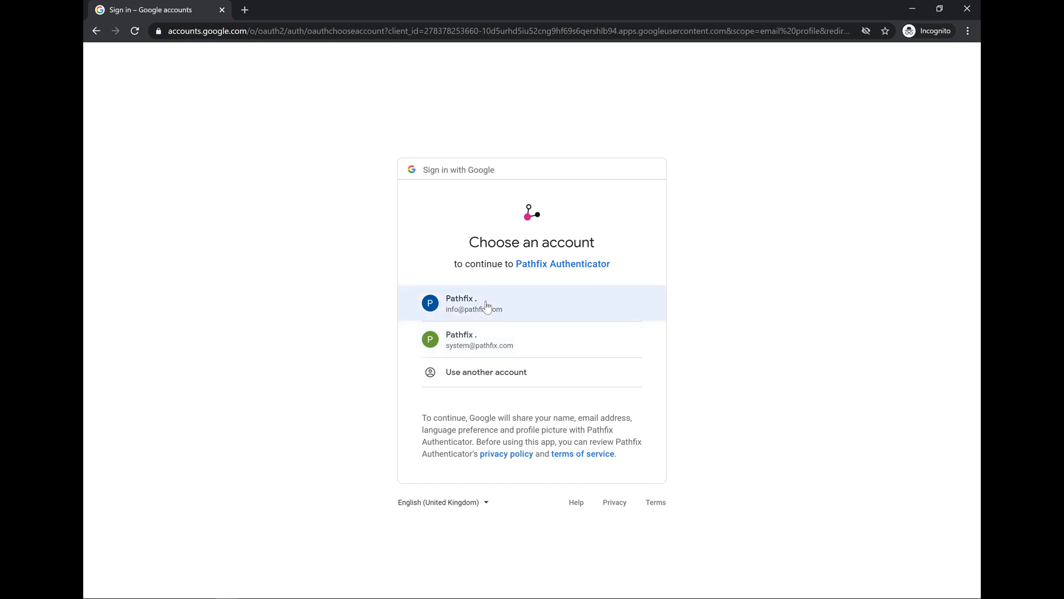
pyautogui.click(488, 303)
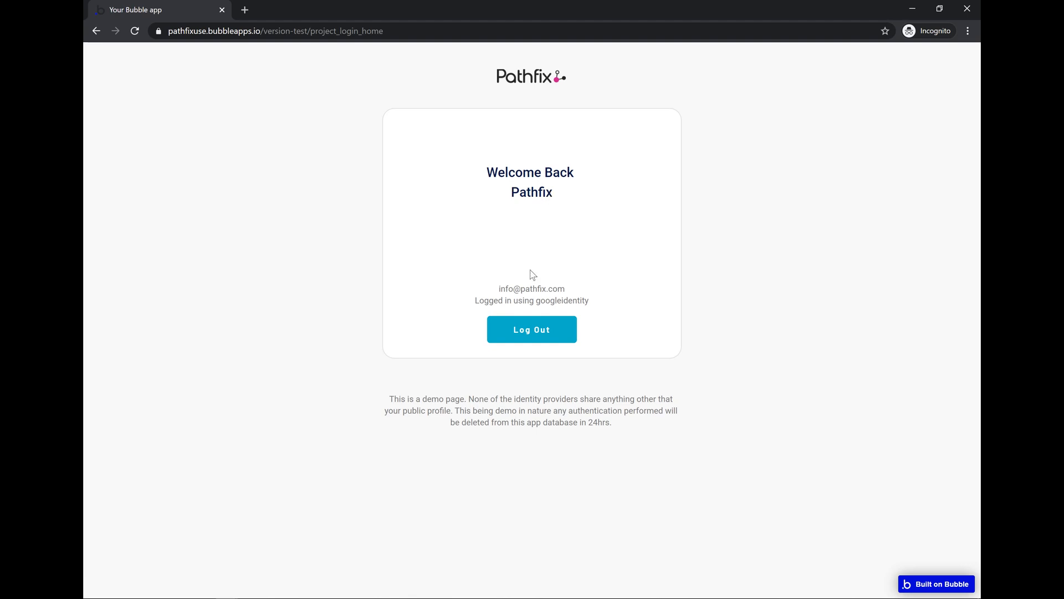
pyautogui.moveTo(531, 301)
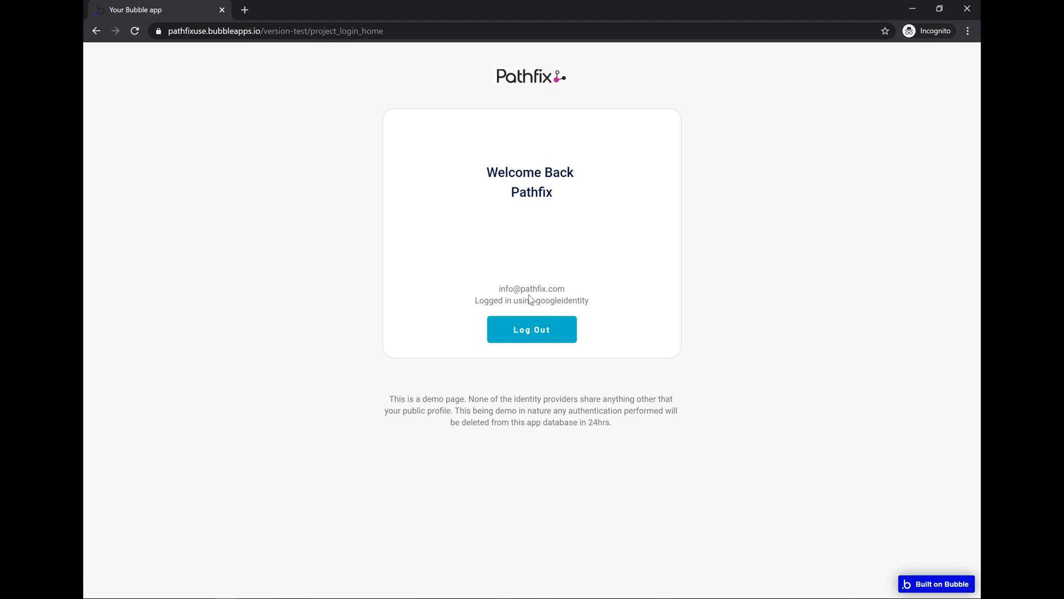
pyautogui.moveTo(501, 290)
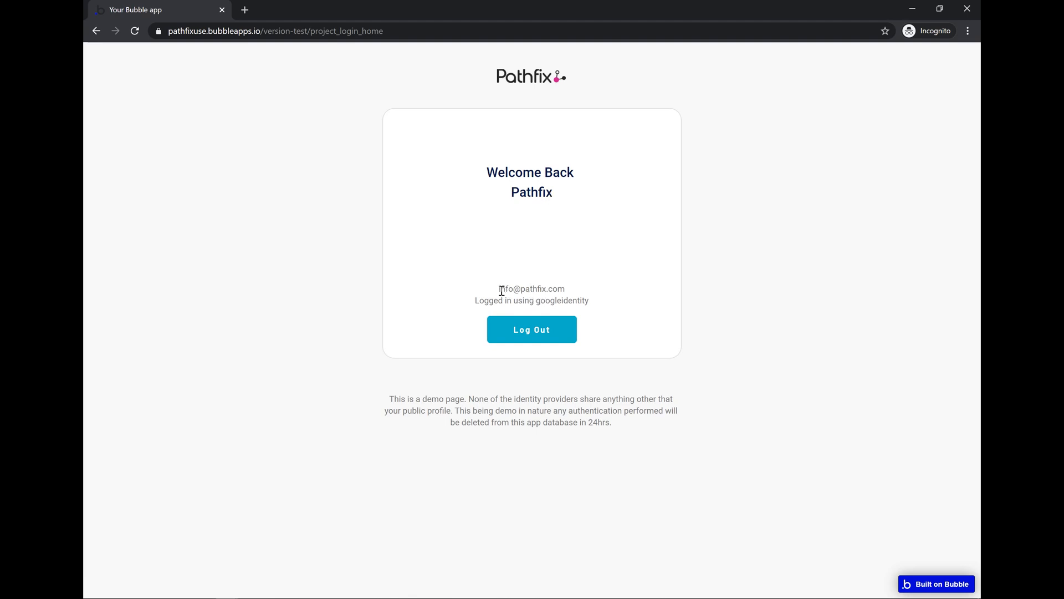
pyautogui.moveTo(558, 301)
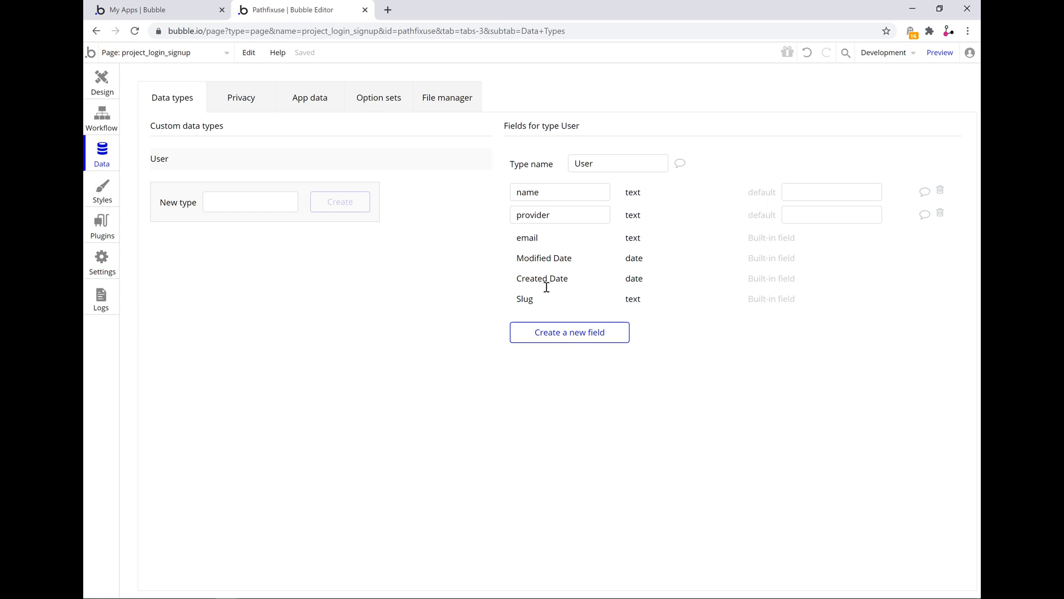
# View All Users in App data, confirming the new Pathfix user with provider googleidentity.
pyautogui.click(309, 97)
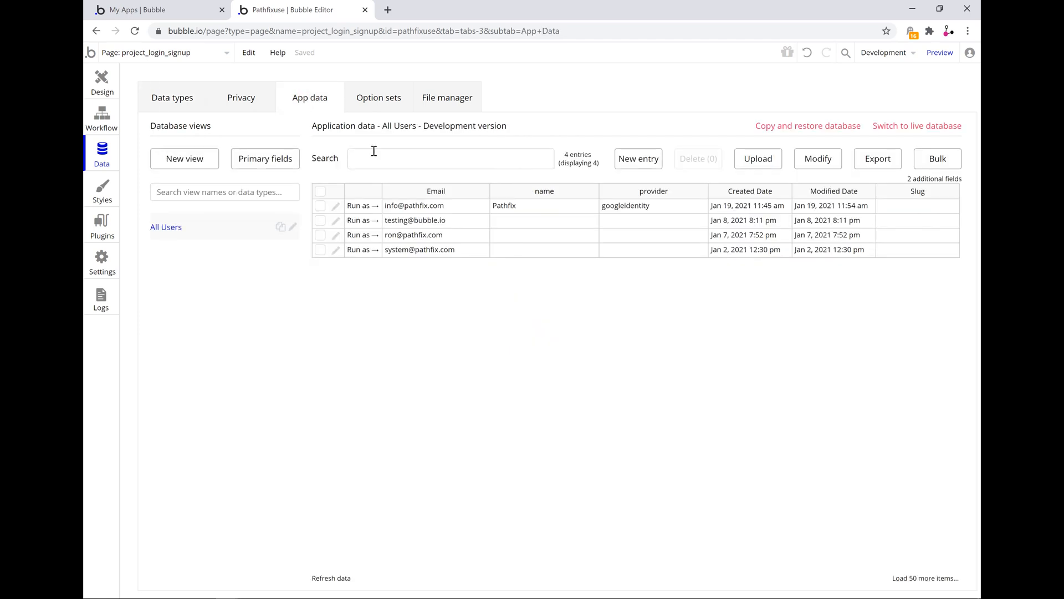
pyautogui.moveTo(505, 219)
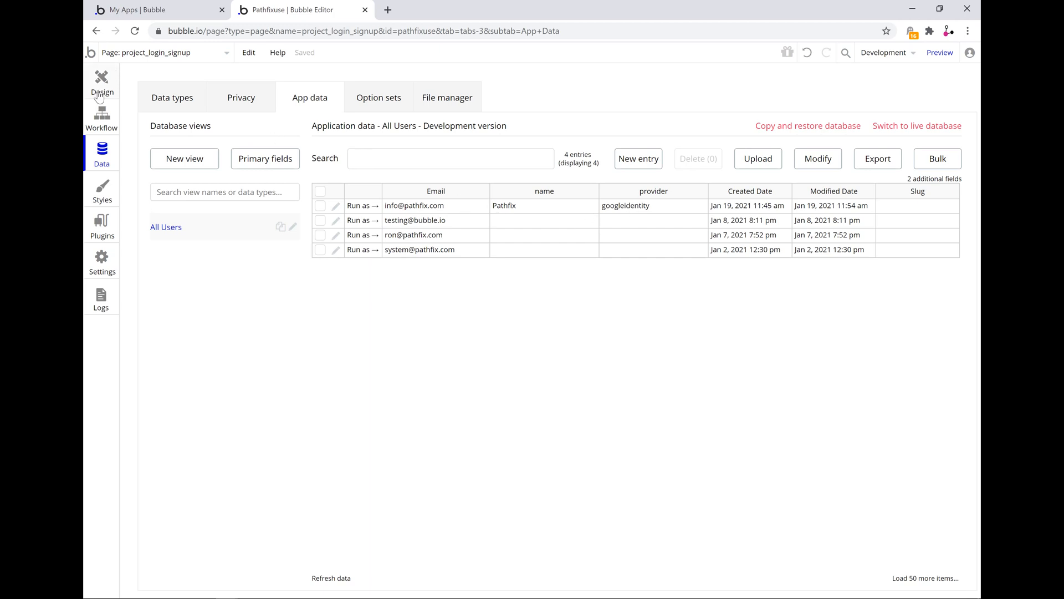
pyautogui.moveTo(102, 88)
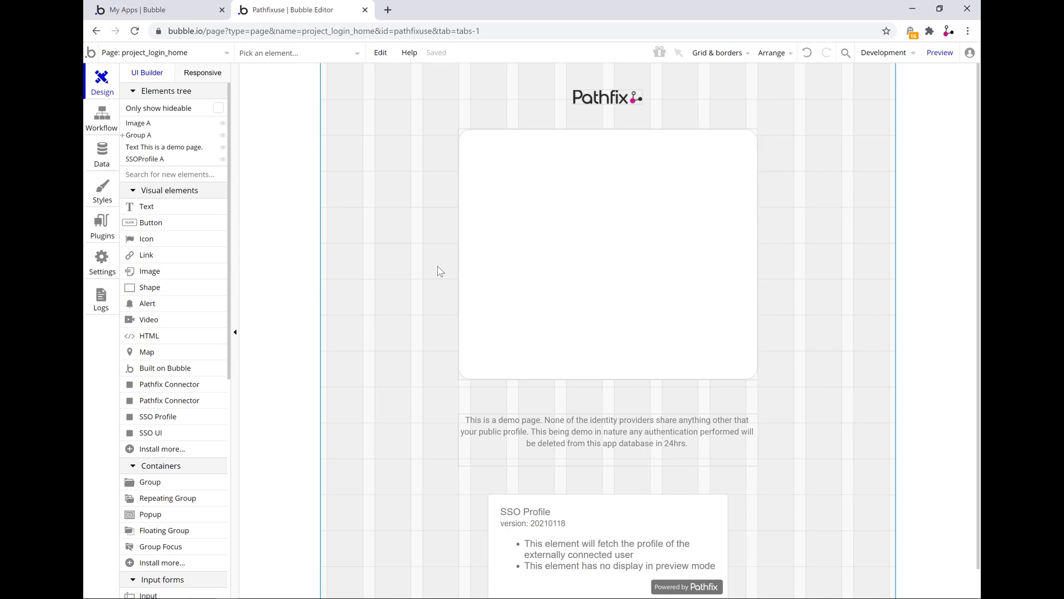
# Scroll the project_login_home design down to its SSO Profile element.
pyautogui.click(607, 437)
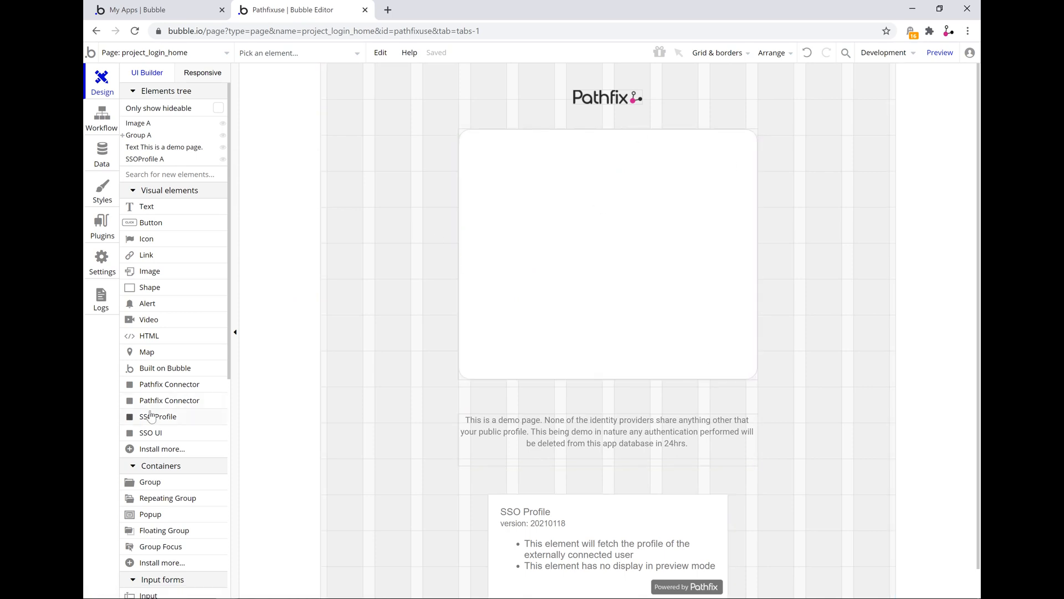
pyautogui.moveTo(176, 439)
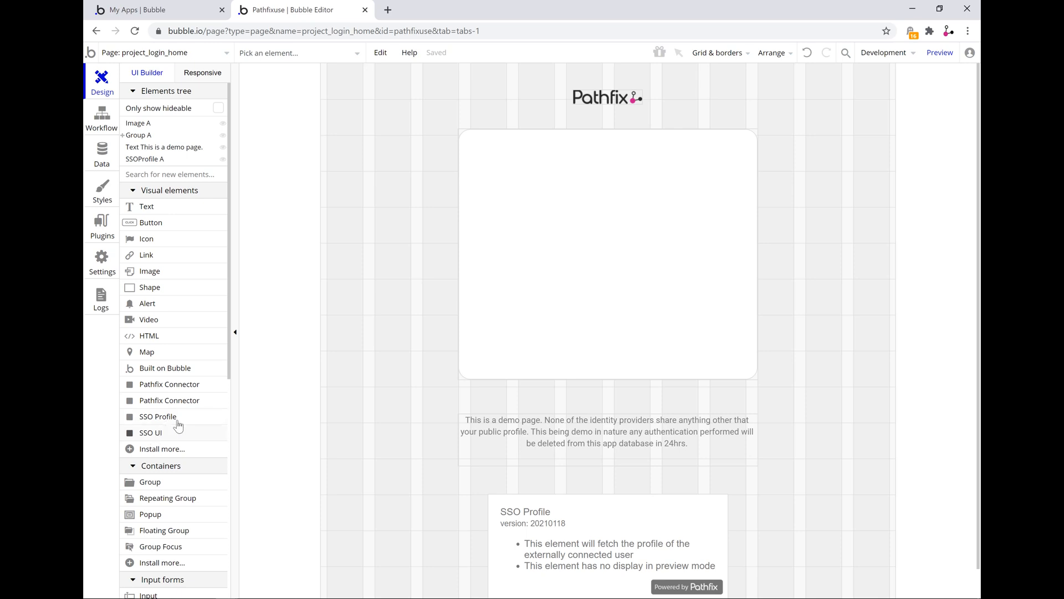
pyautogui.moveTo(185, 420)
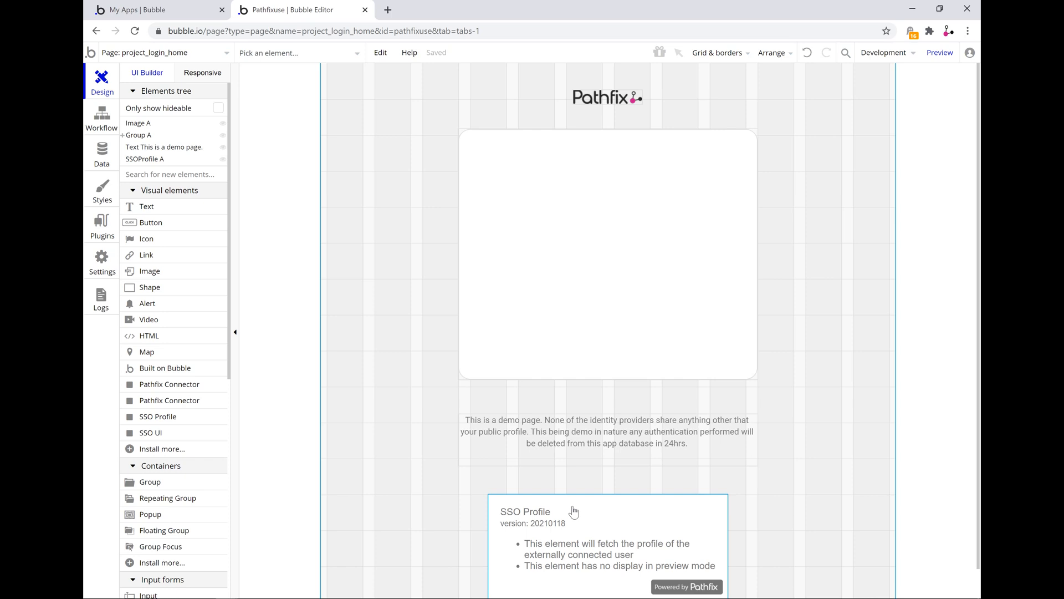
pyautogui.scroll(-3)
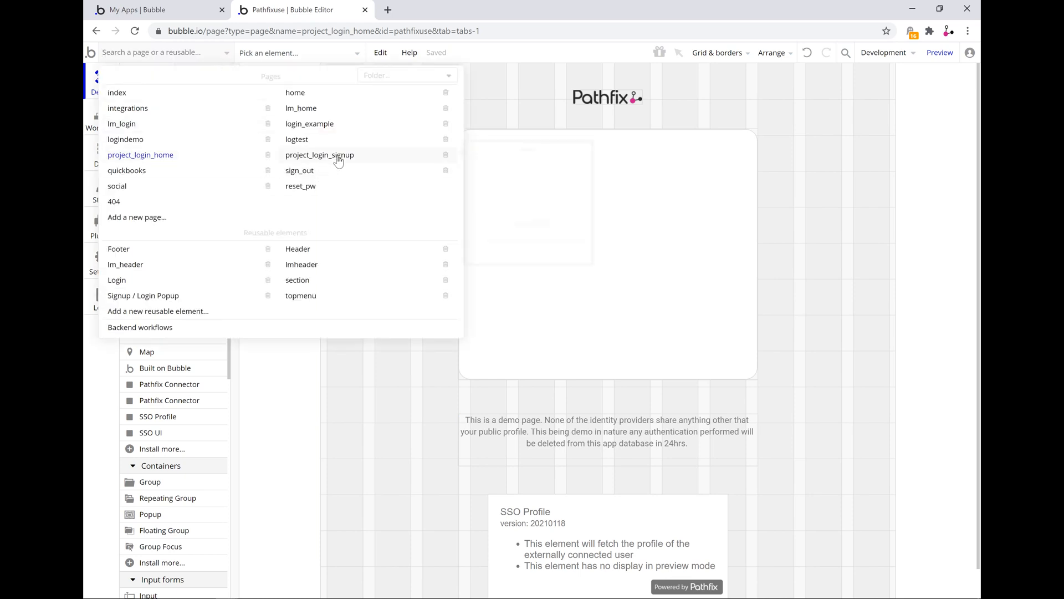
# On project_login_signup, select SSOUI A to review its enabled providers and 2880-minute session.
pyautogui.click(319, 155)
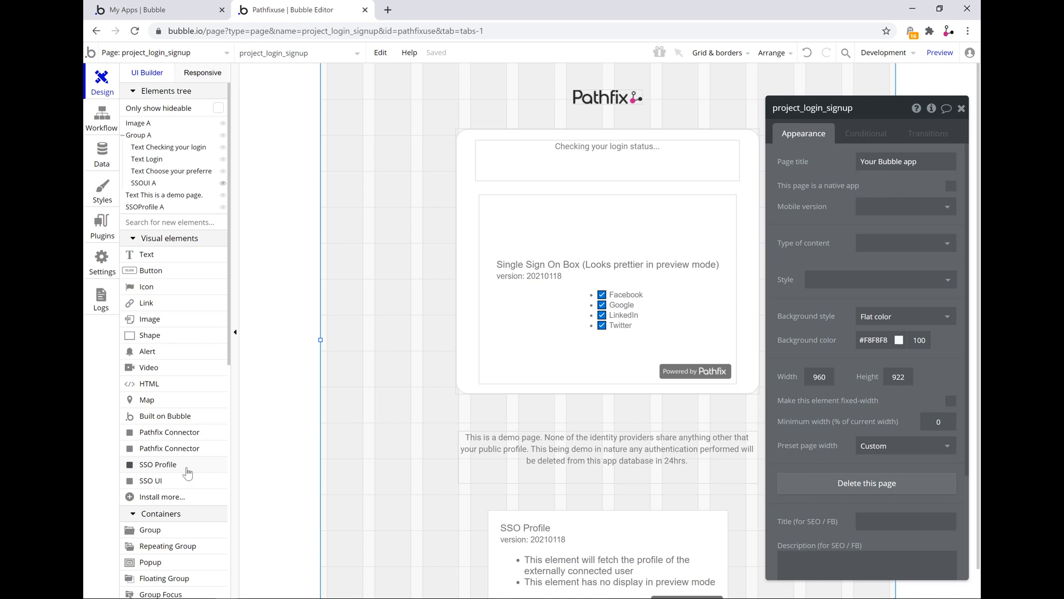
pyautogui.moveTo(384, 486)
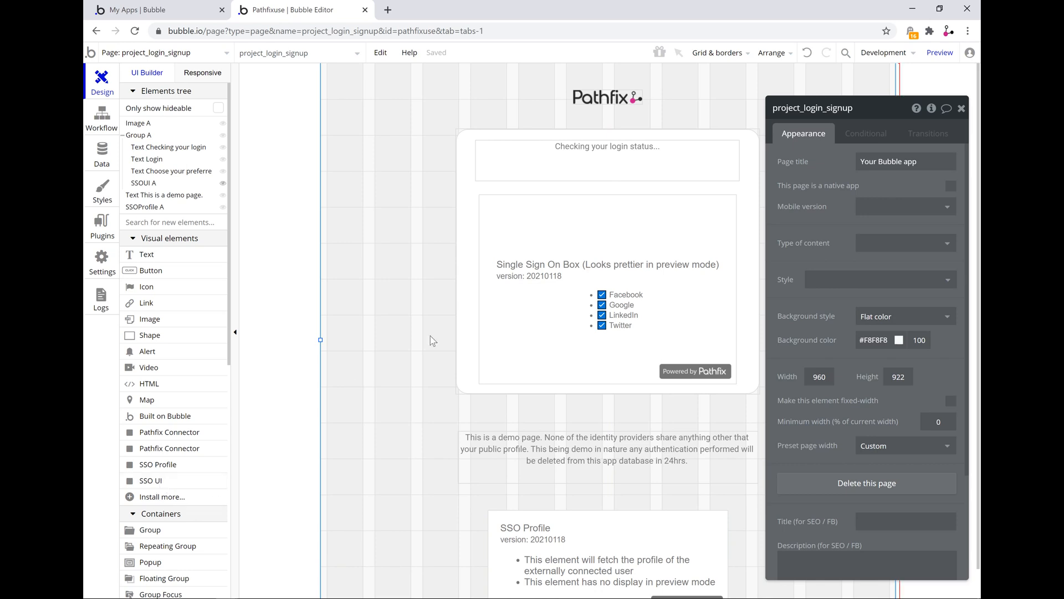
pyautogui.click(574, 301)
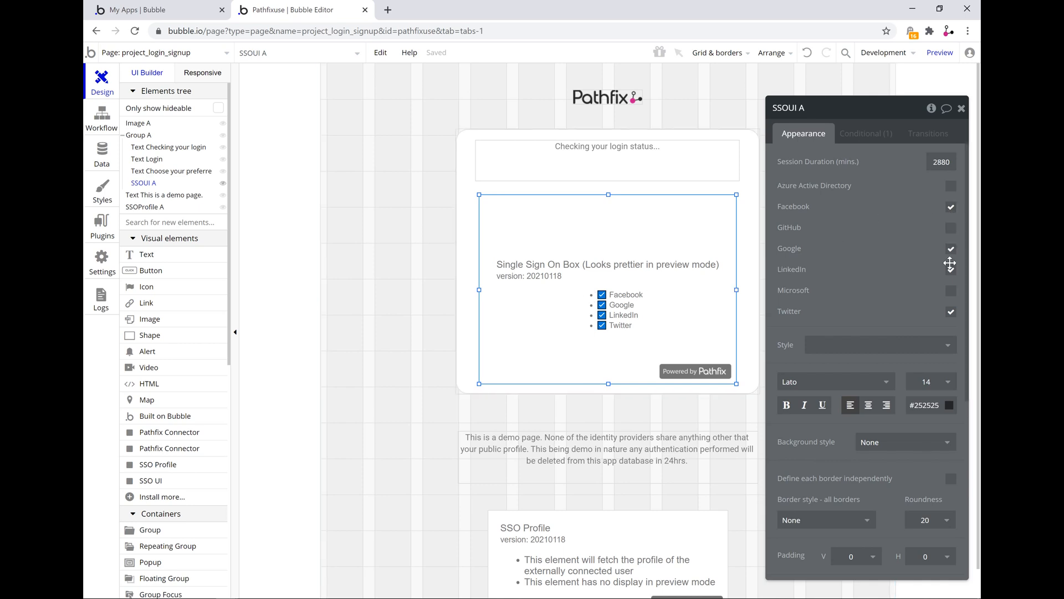
pyautogui.click(950, 269)
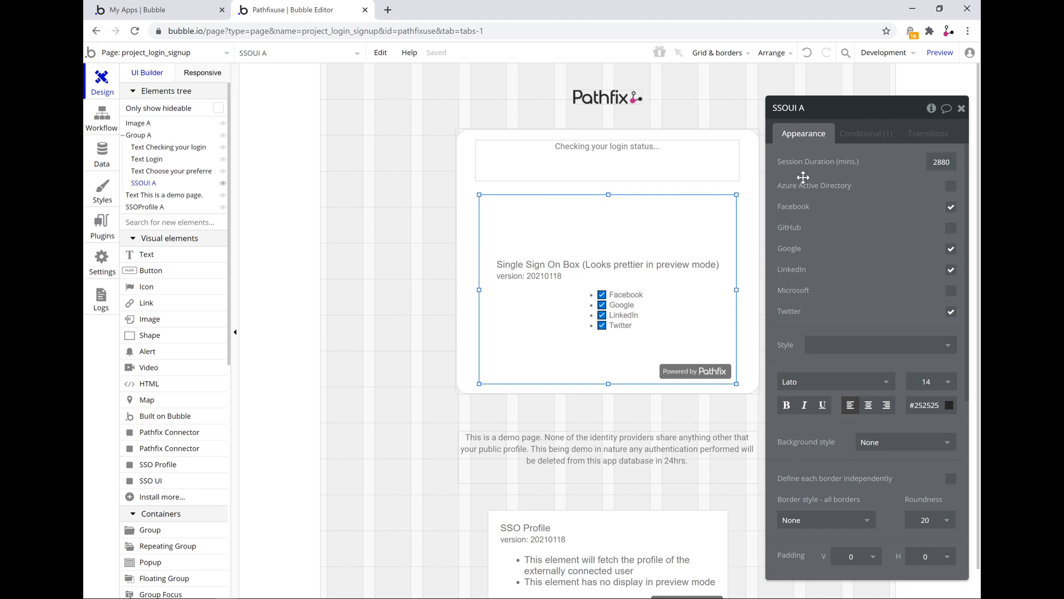
pyautogui.moveTo(248, 82)
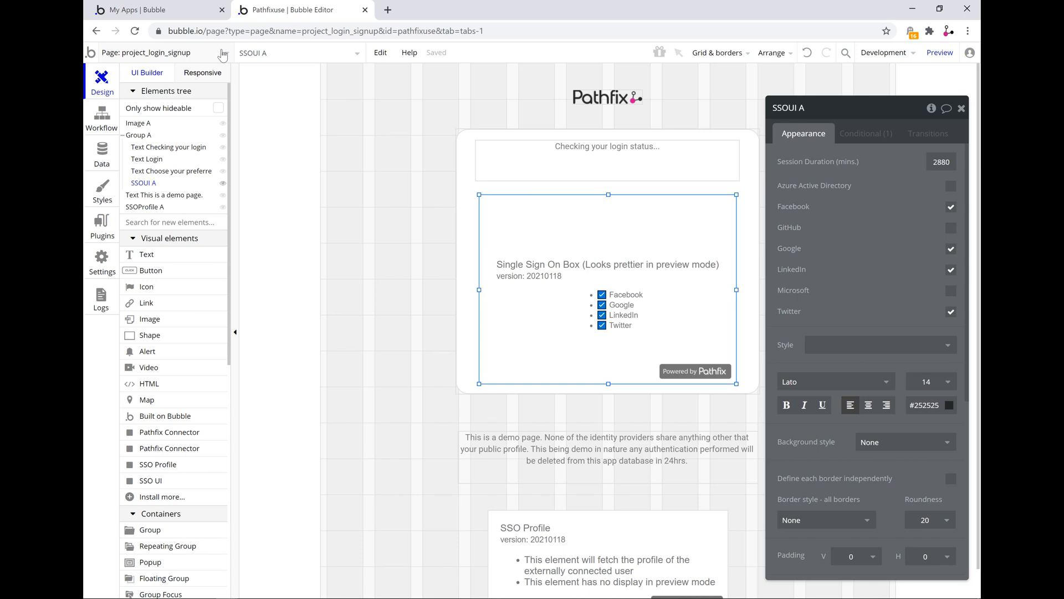
pyautogui.moveTo(98, 126)
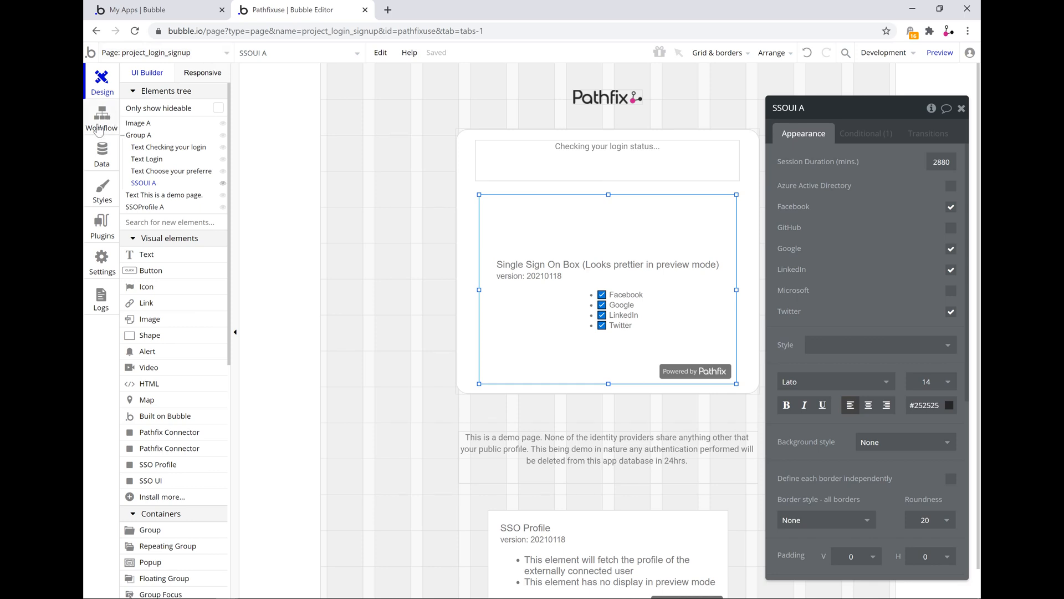
# Inspect the 'SSOProfile A is set' event and its sign-up, log-in and project_login_home steps.
pyautogui.click(101, 114)
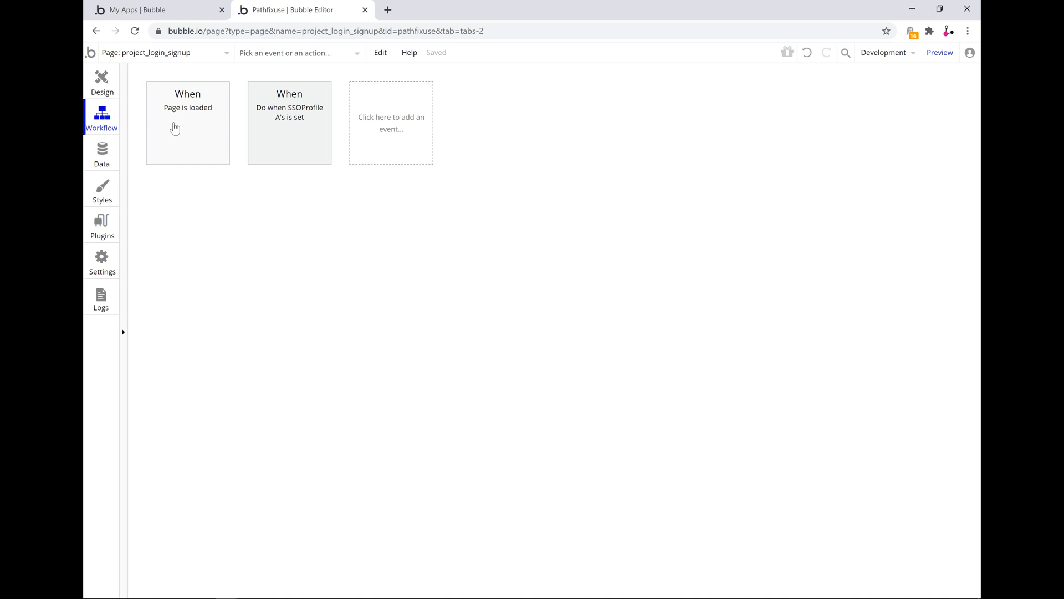
pyautogui.click(289, 123)
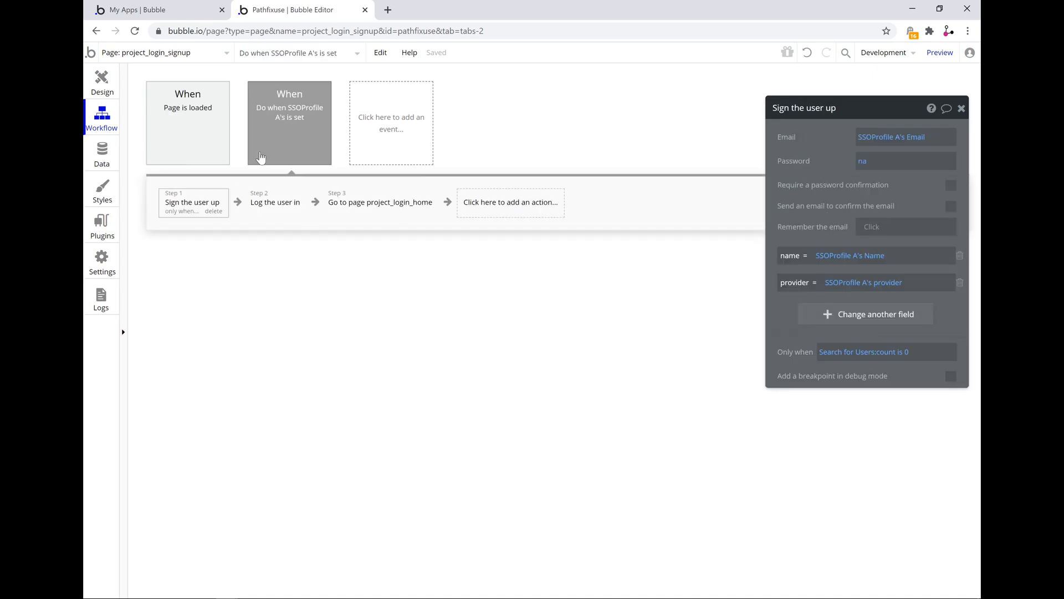
pyautogui.moveTo(306, 170)
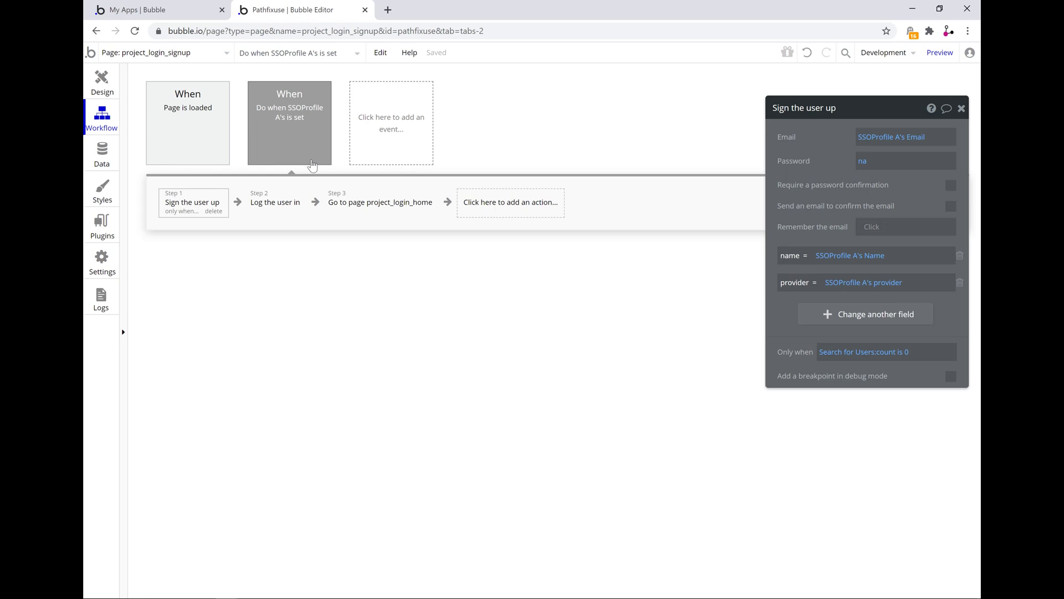
pyautogui.click(290, 122)
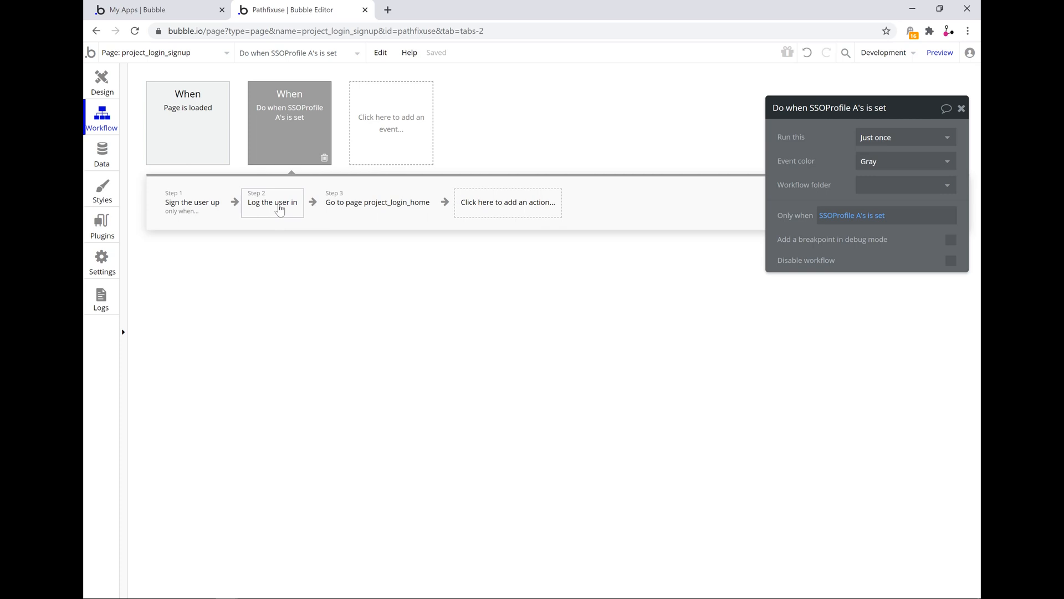
pyautogui.click(272, 203)
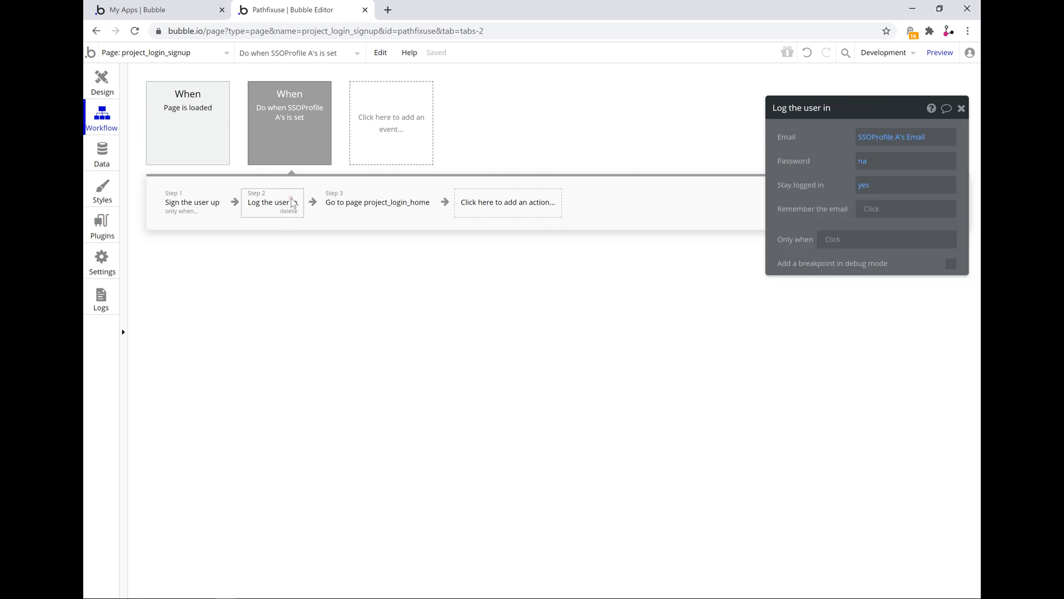
pyautogui.click(377, 203)
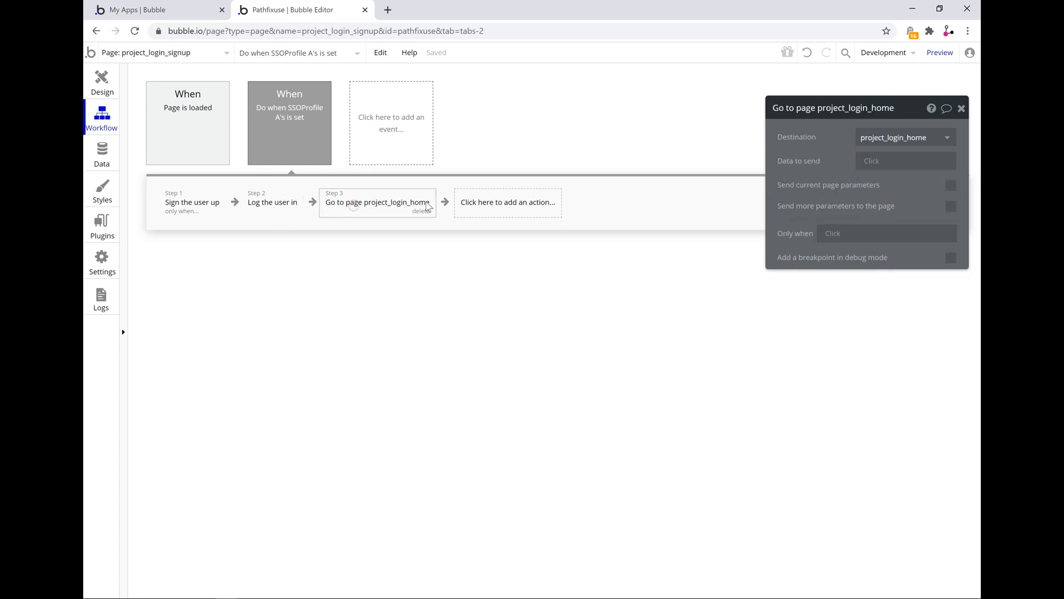
pyautogui.moveTo(280, 132)
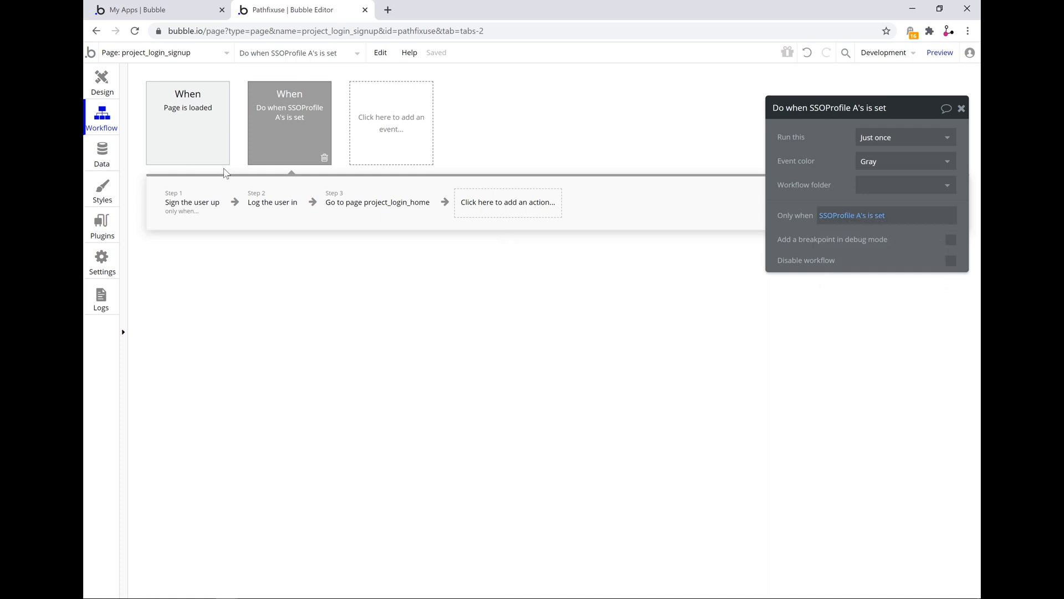
pyautogui.click(193, 202)
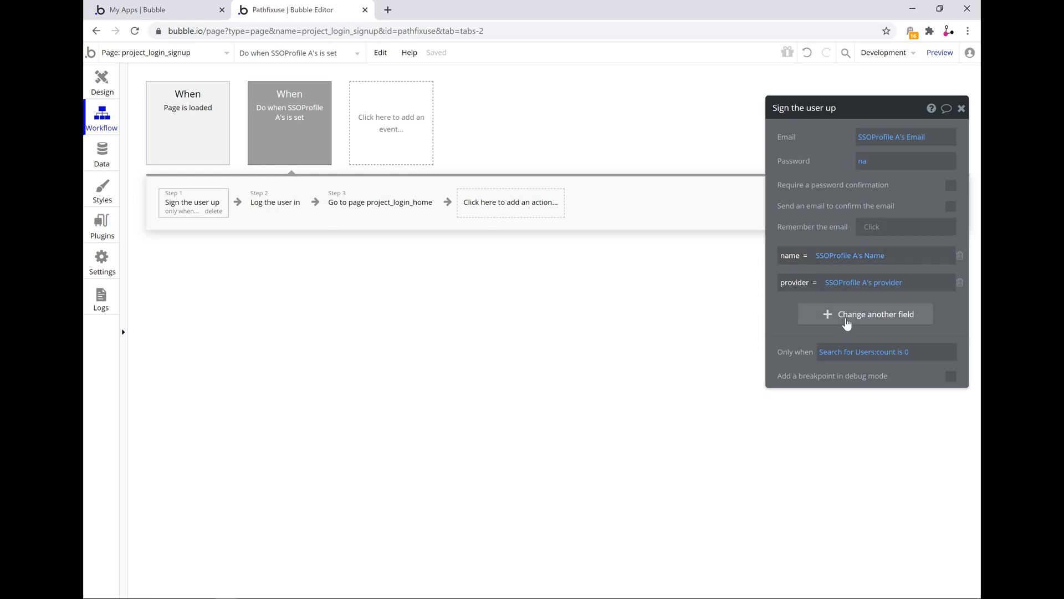
pyautogui.moveTo(843, 274)
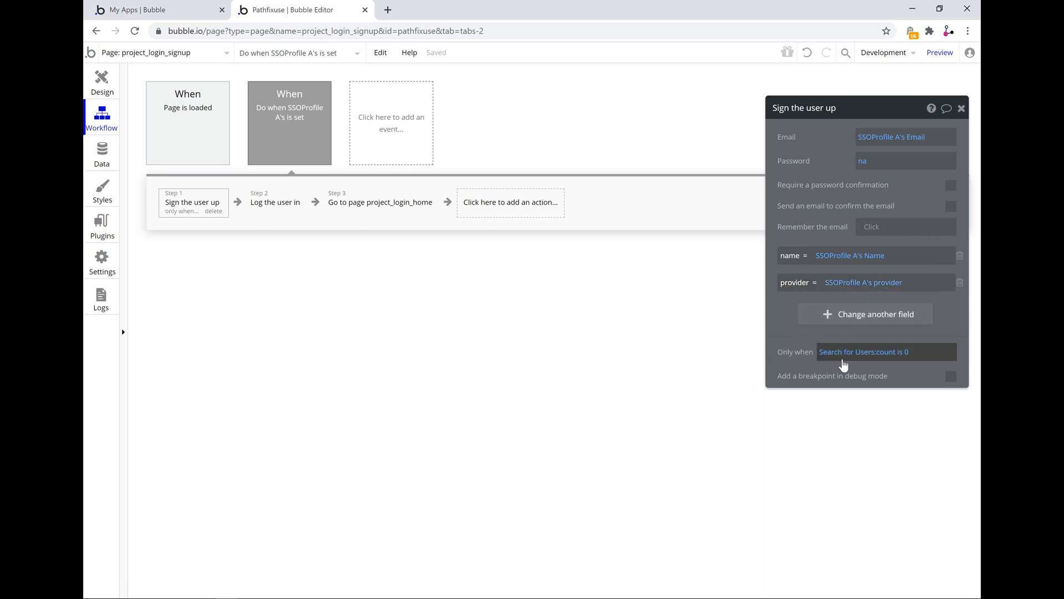
pyautogui.moveTo(917, 353)
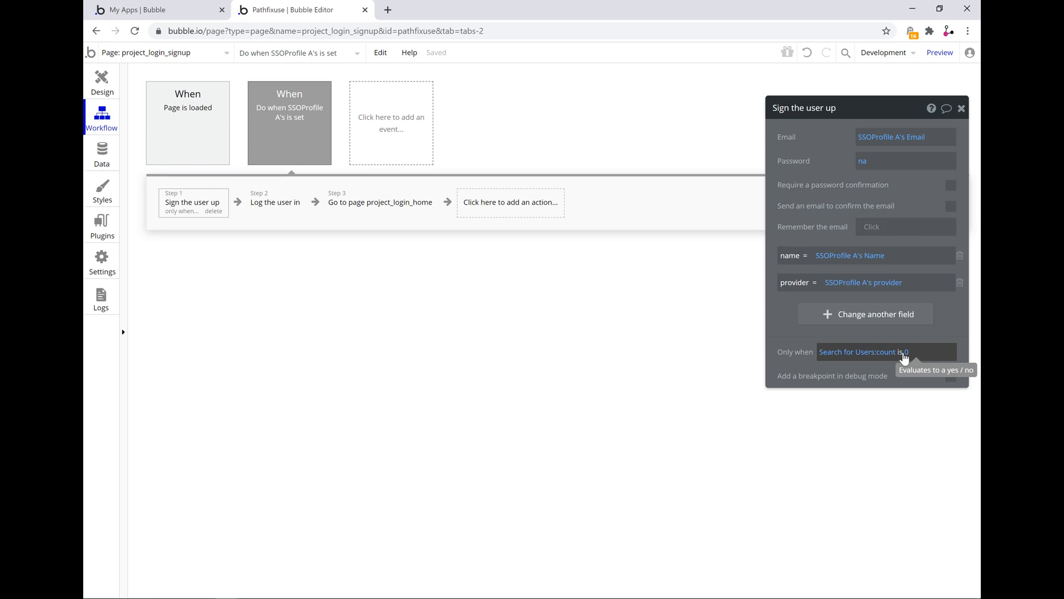
pyautogui.moveTo(632, 276)
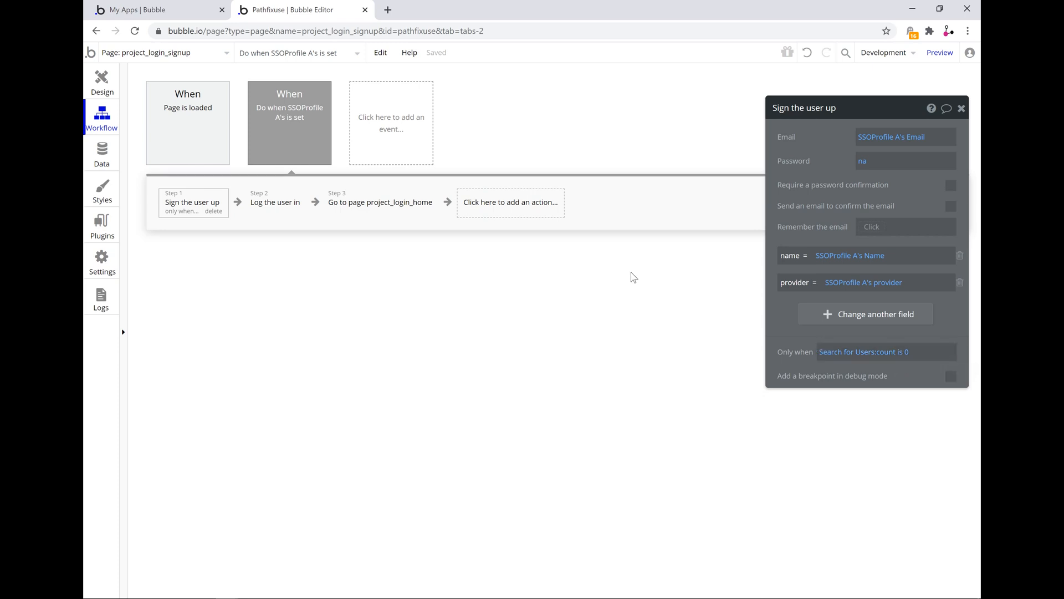
pyautogui.click(274, 203)
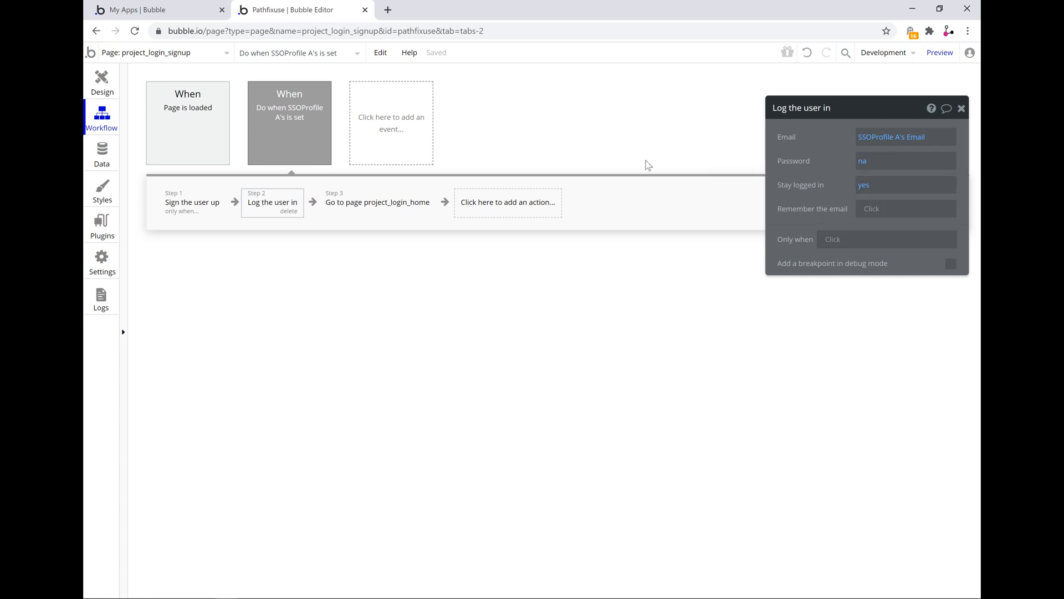
pyautogui.click(378, 202)
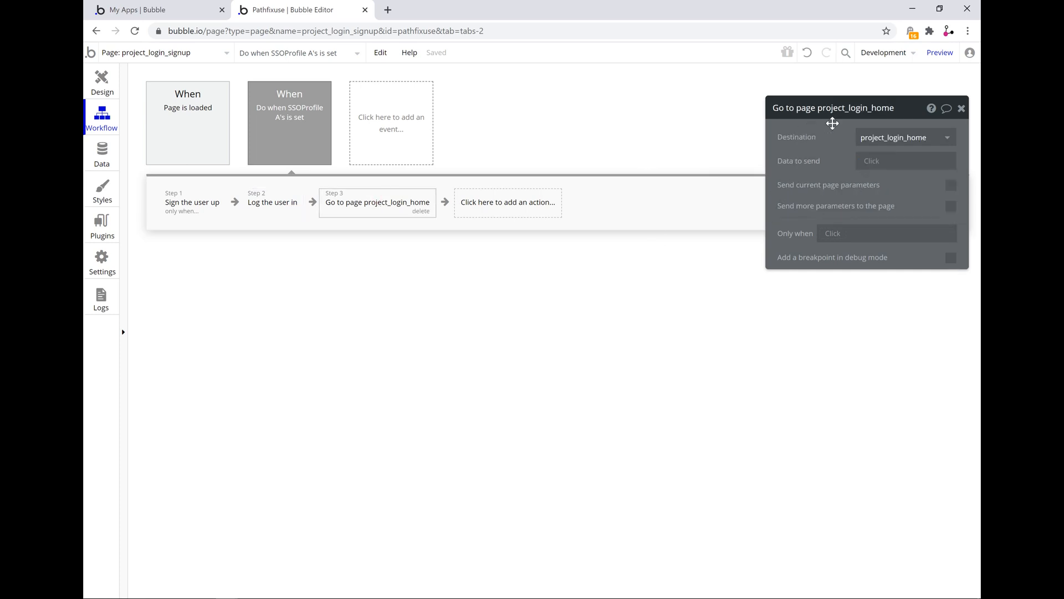
pyautogui.moveTo(575, 176)
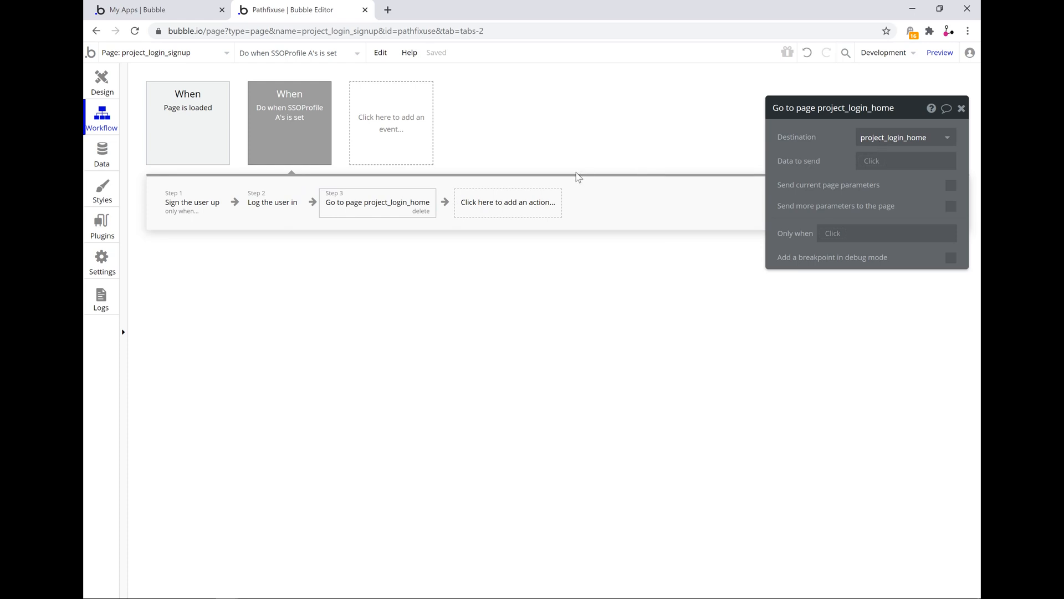
pyautogui.moveTo(102, 82)
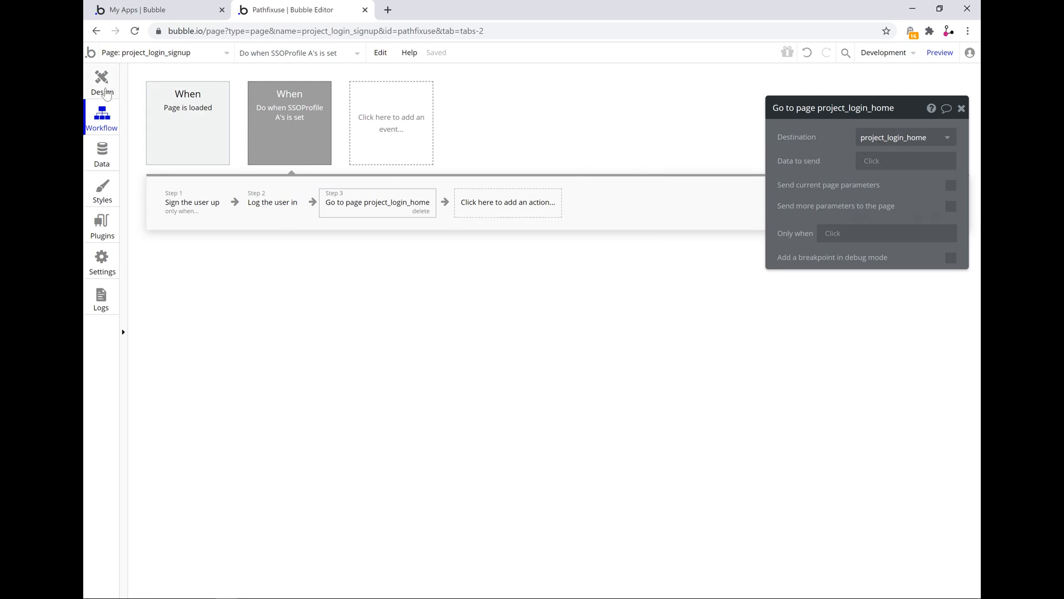
pyautogui.moveTo(222, 61)
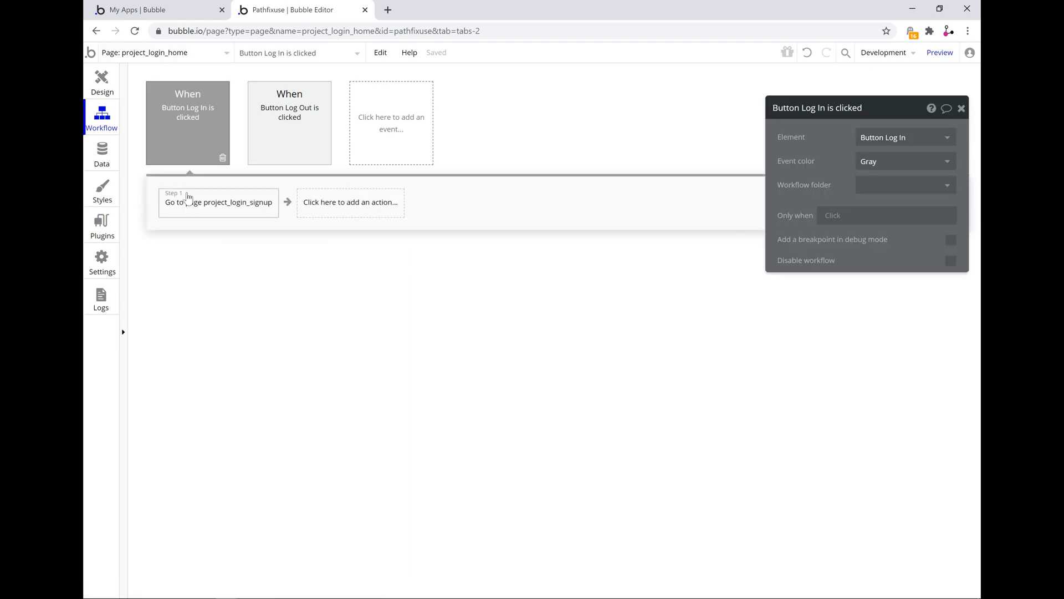
# Inspect the Log In redirect to project_login_signup and the Log Out workflow's steps.
pyautogui.click(218, 201)
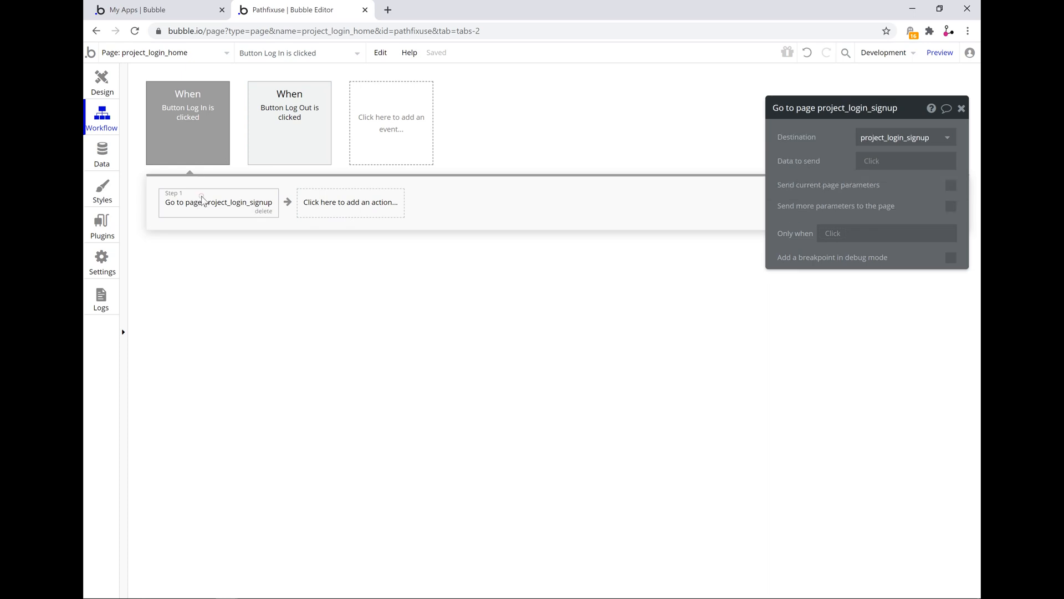
pyautogui.click(290, 124)
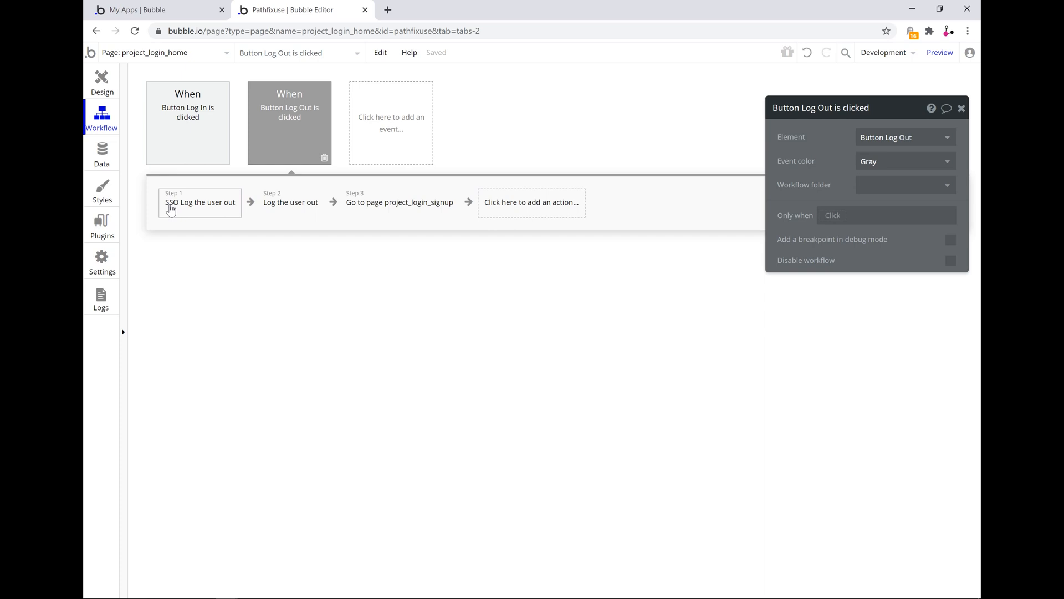
pyautogui.moveTo(282, 216)
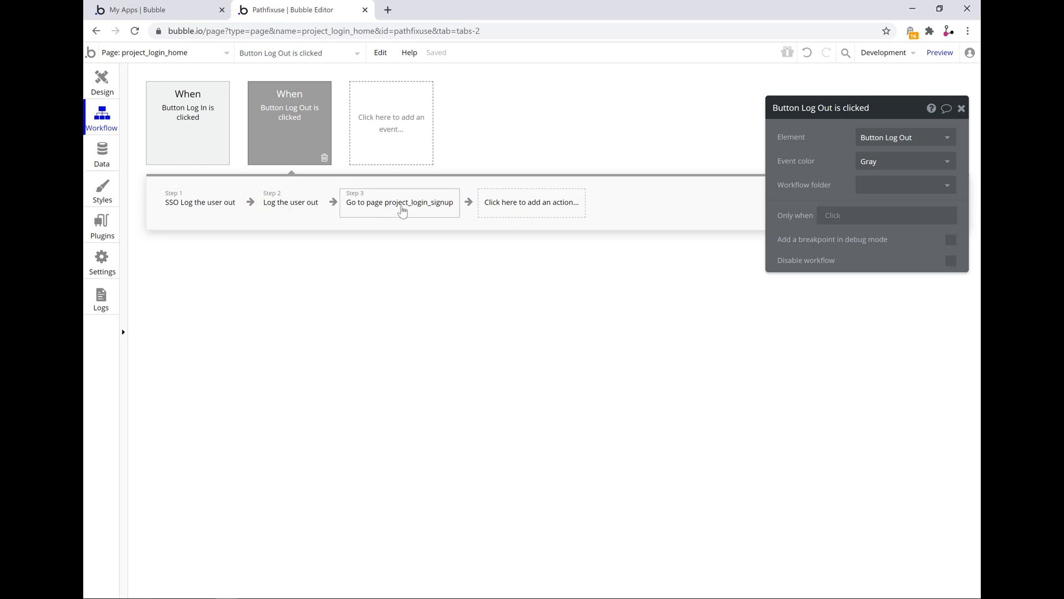
pyautogui.moveTo(448, 215)
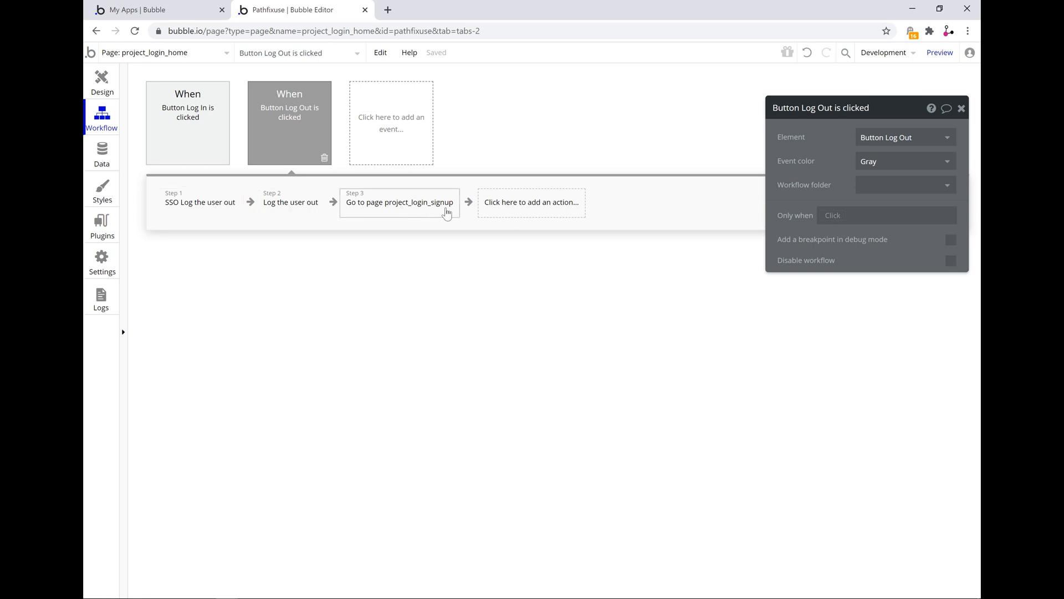